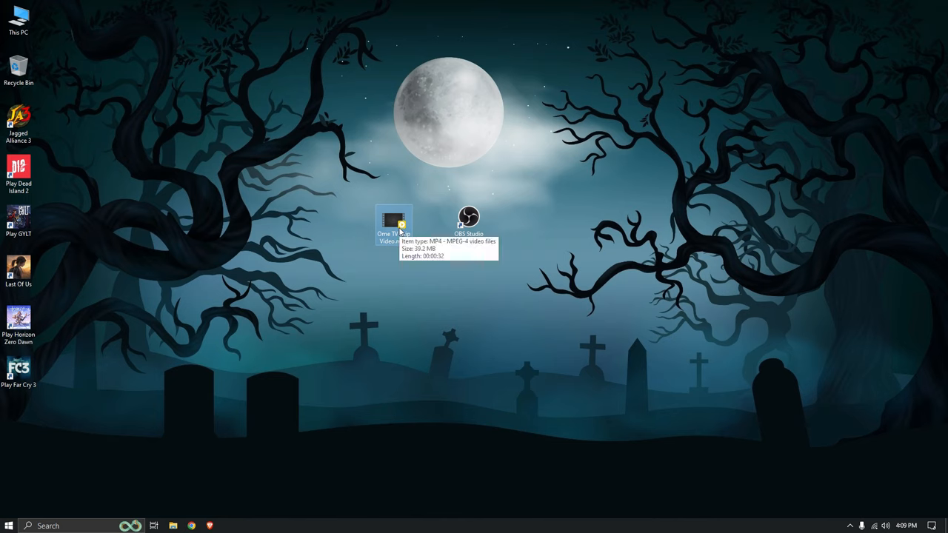
mouse_move(481, 223)
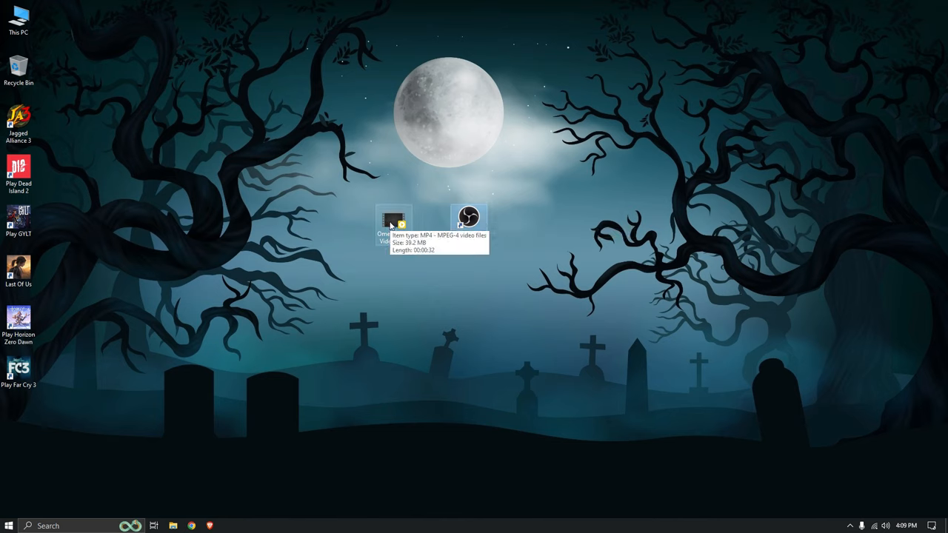
mouse_move(468, 216)
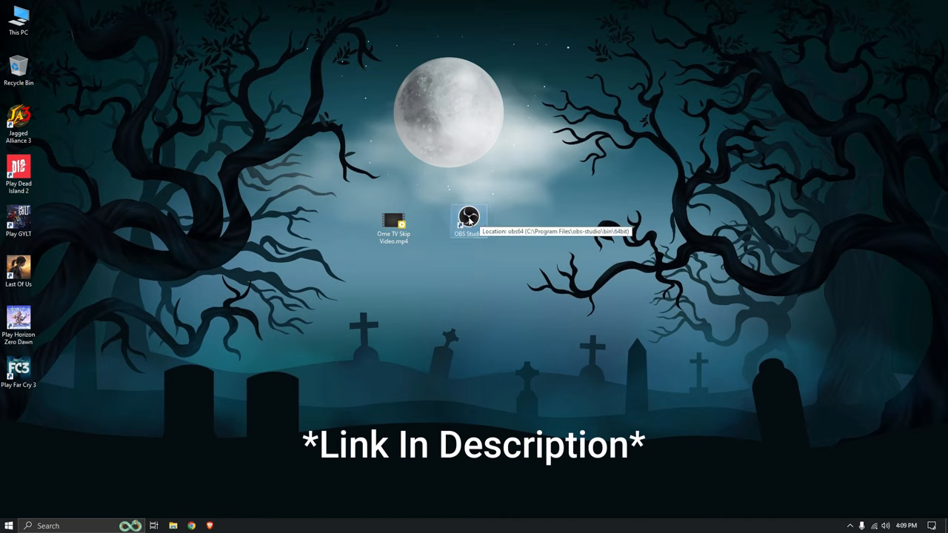
mouse_move(474, 283)
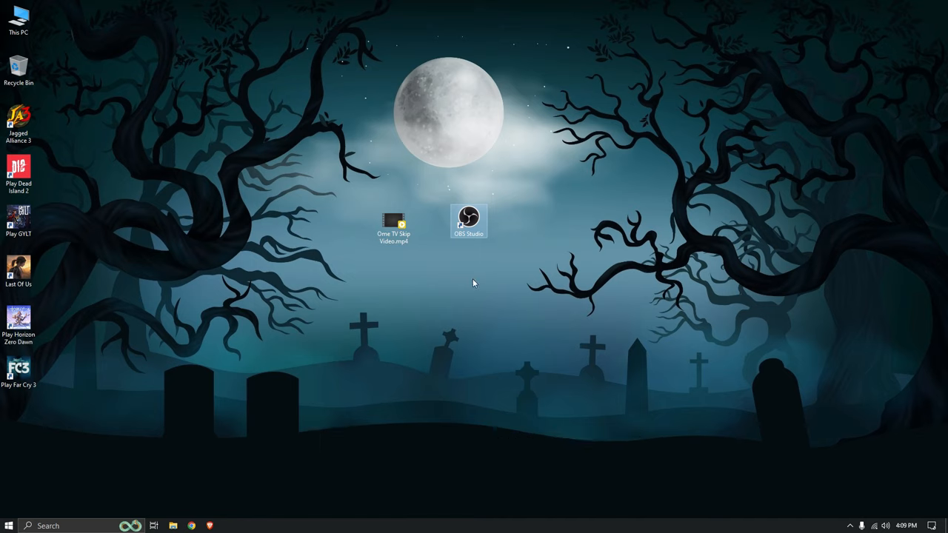
Launch OBS Studio from its desktop shortcut.
left_click(474, 282)
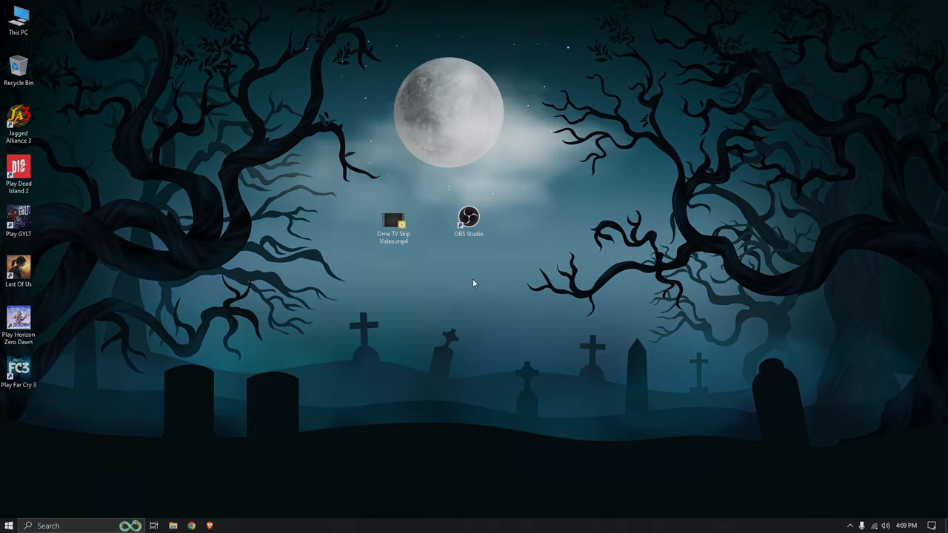
mouse_move(664, 222)
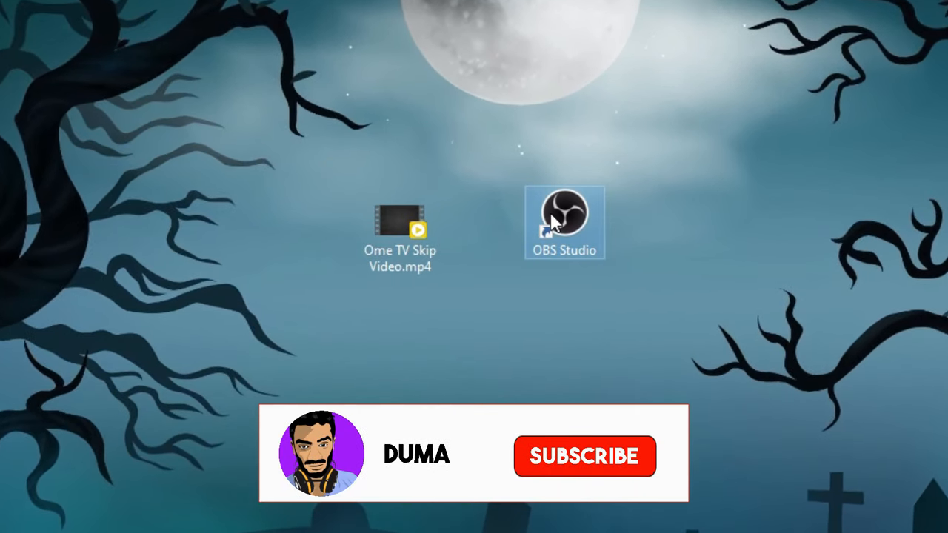
left_click(583, 456)
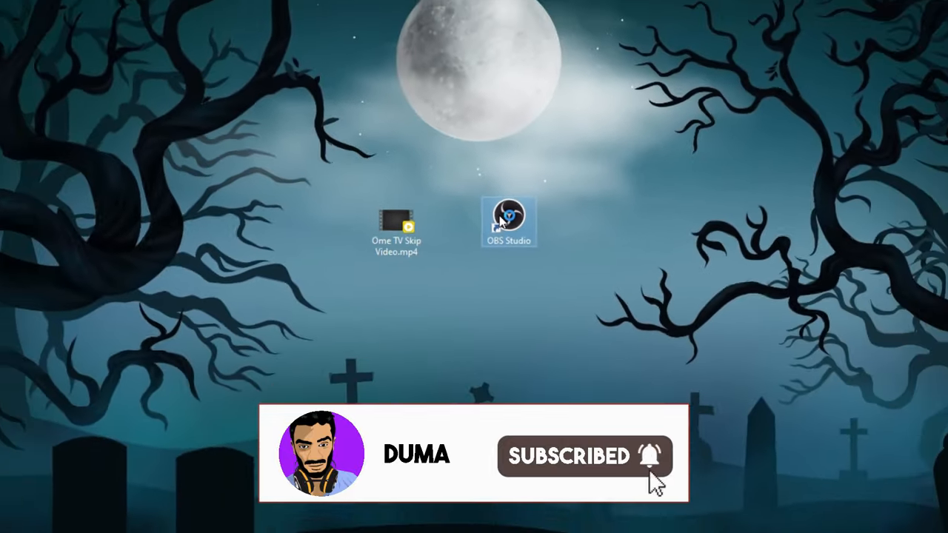
double_click(508, 222)
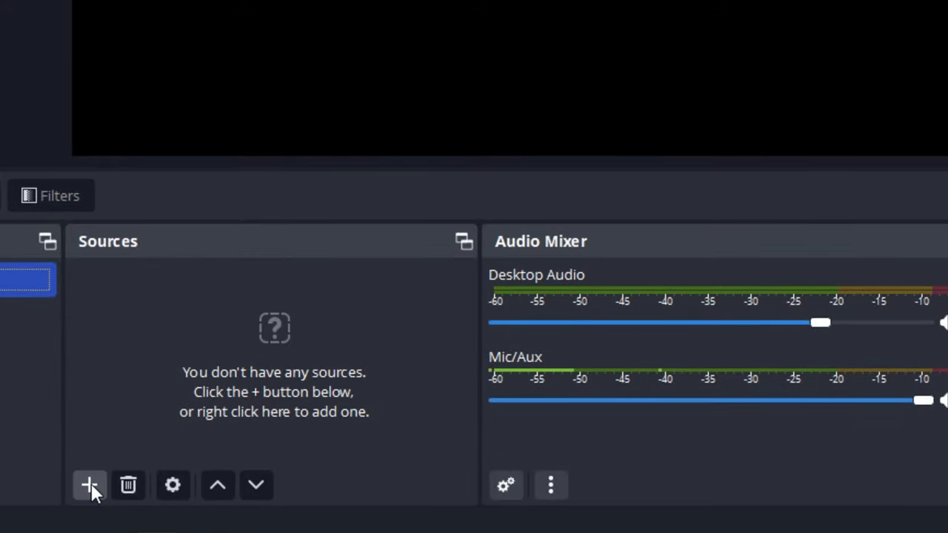
Add a Video Capture Device source named 'Webcam' with its default device settings.
left_click(89, 485)
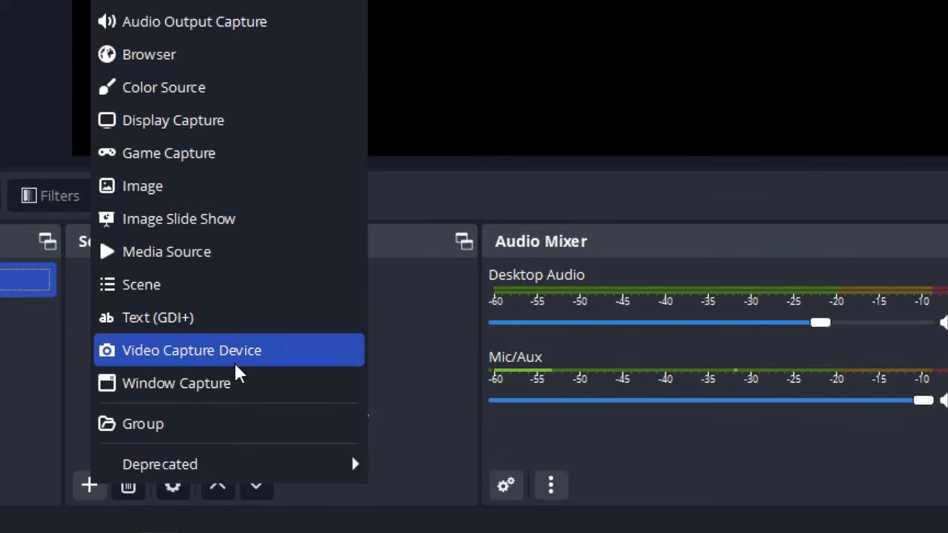
left_click(192, 350)
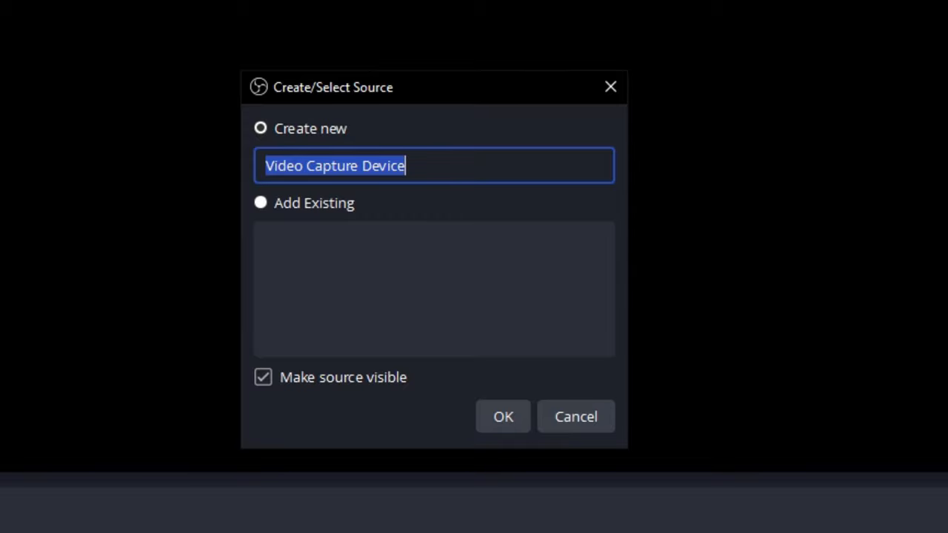
type("WEbcam")
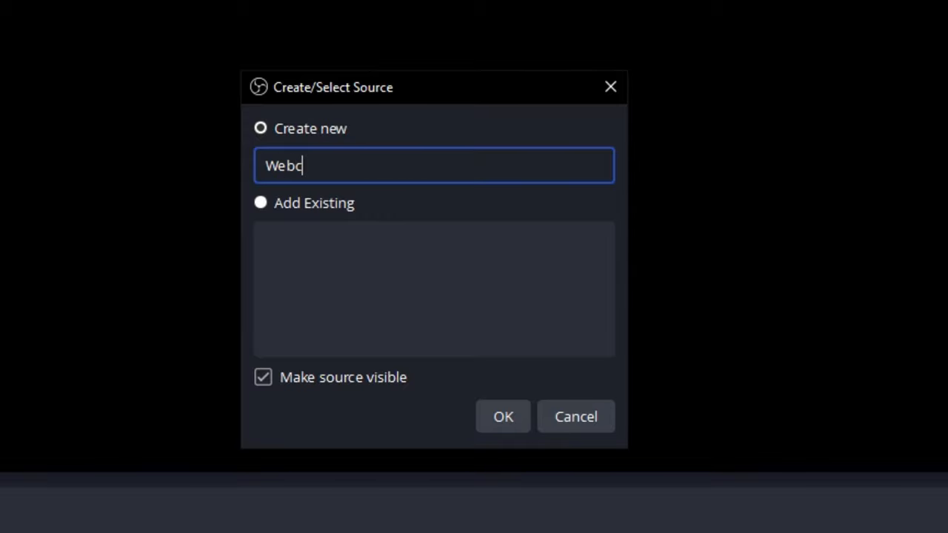
type("am")
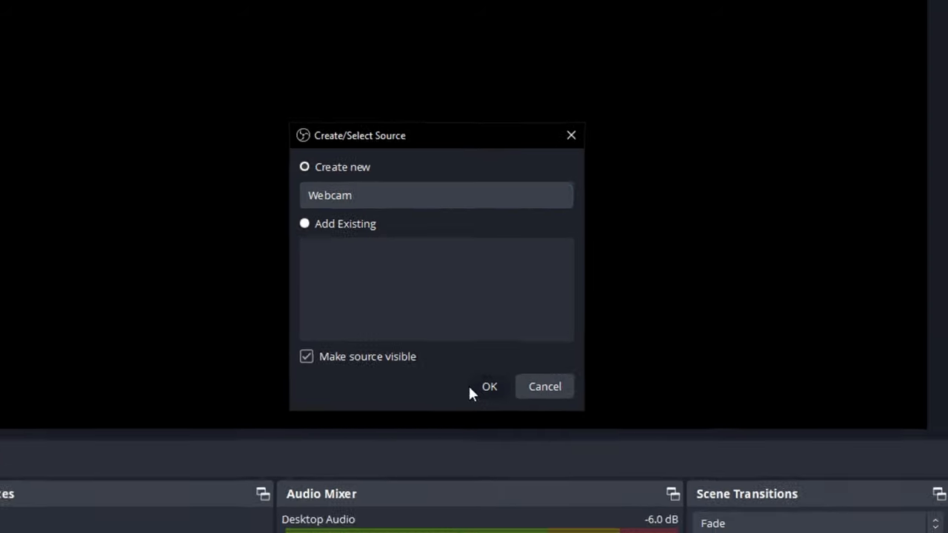
left_click(489, 385)
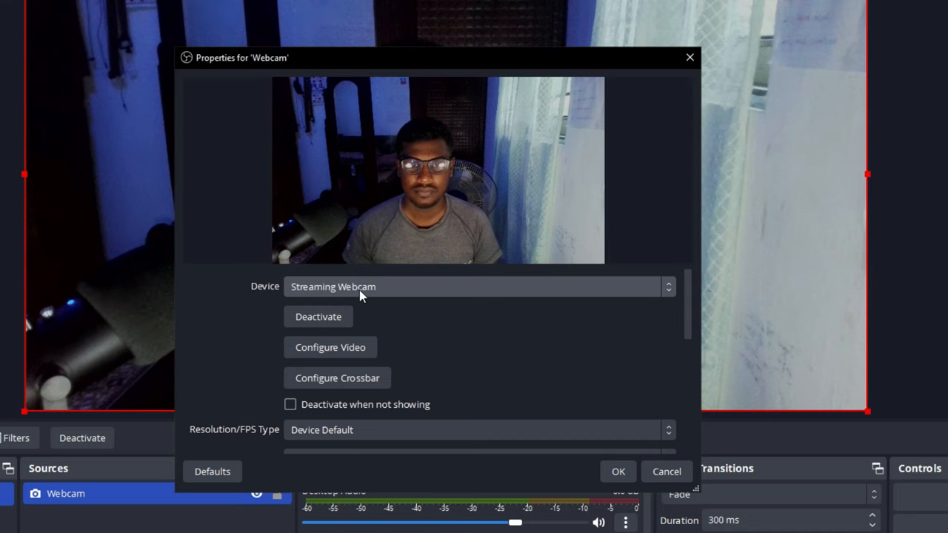
left_click(618, 471)
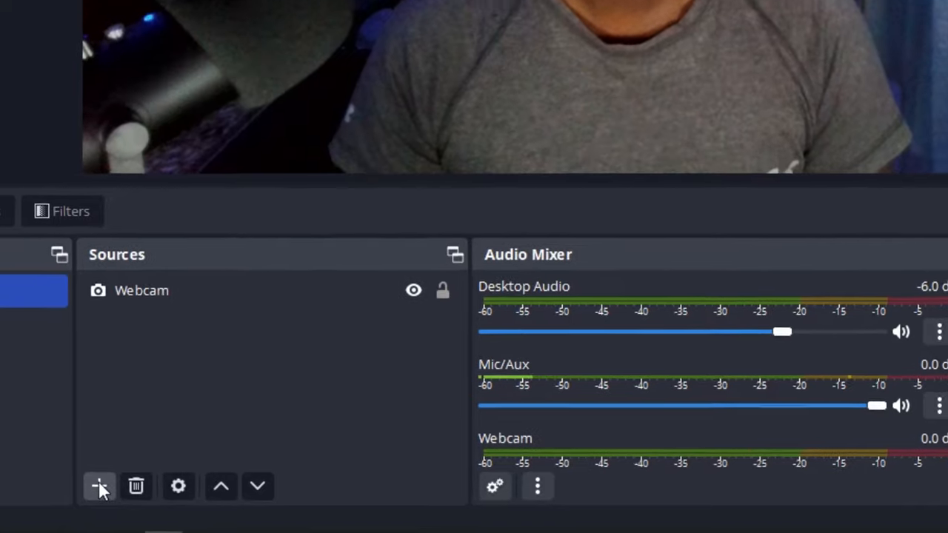
Add a Media Source named 'Fake Skip Video'.
left_click(101, 486)
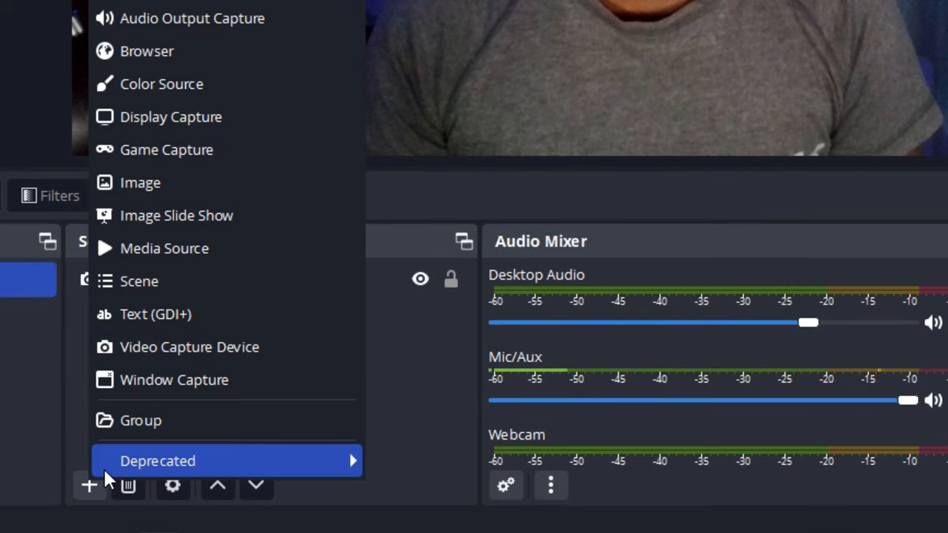
left_click(163, 248)
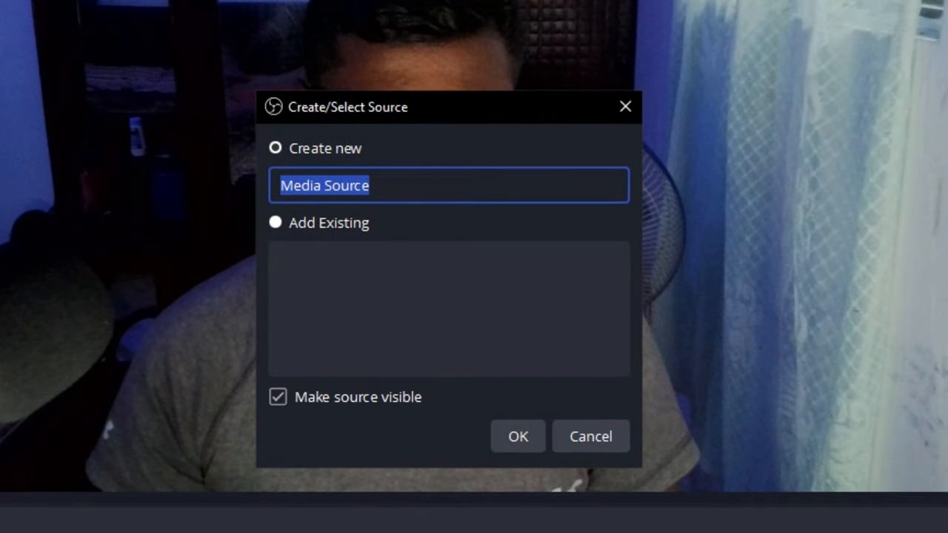
type("Fake")
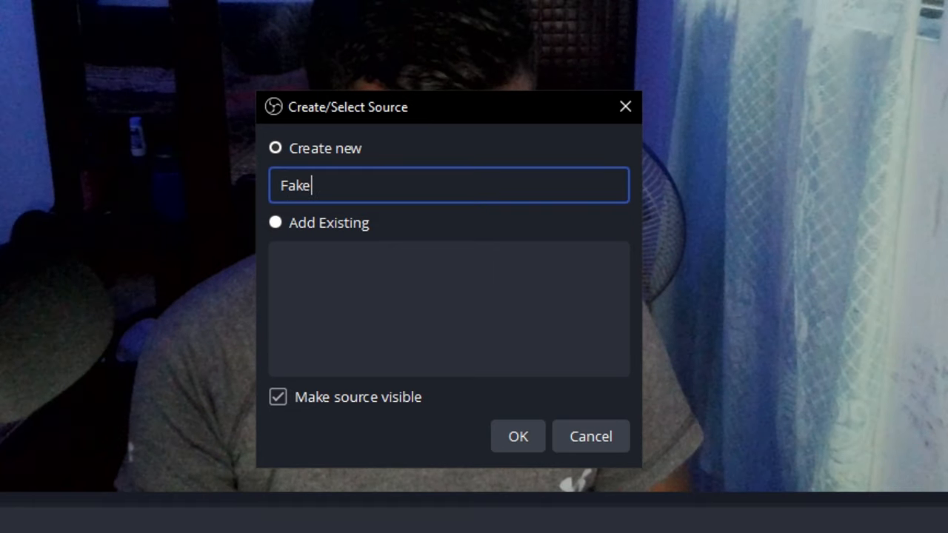
type("Skip Vi")
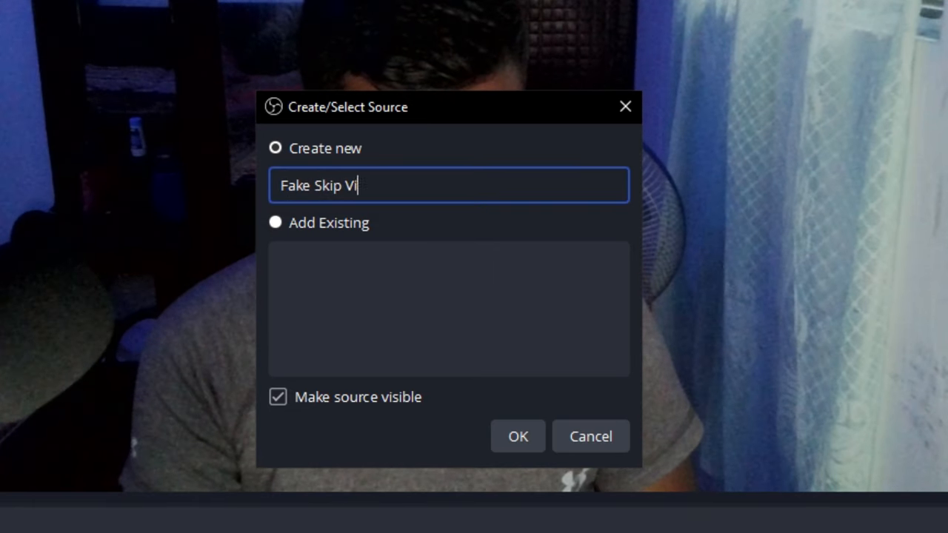
type("deo")
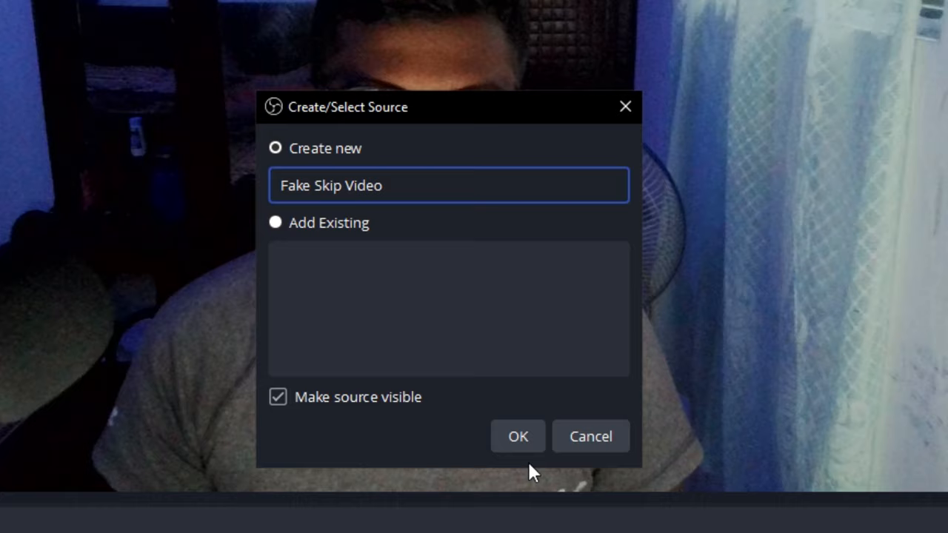
left_click(518, 436)
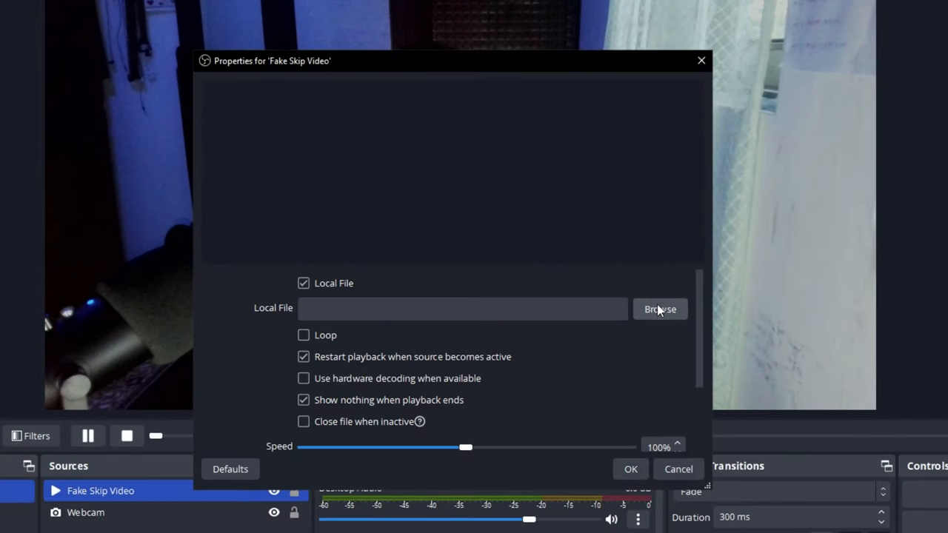
Point it at Ome TV Skip Video.mp4 on the Desktop and make it loop.
left_click(661, 310)
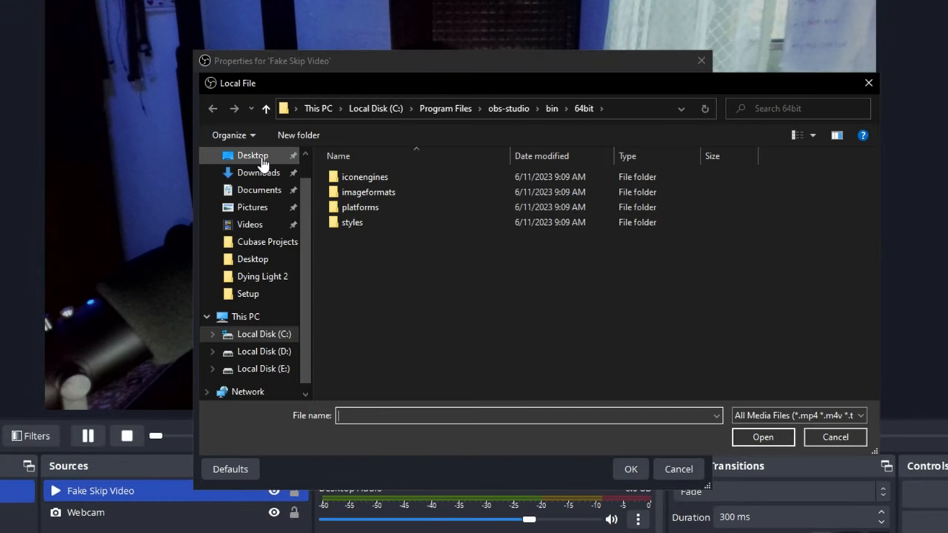
left_click(252, 155)
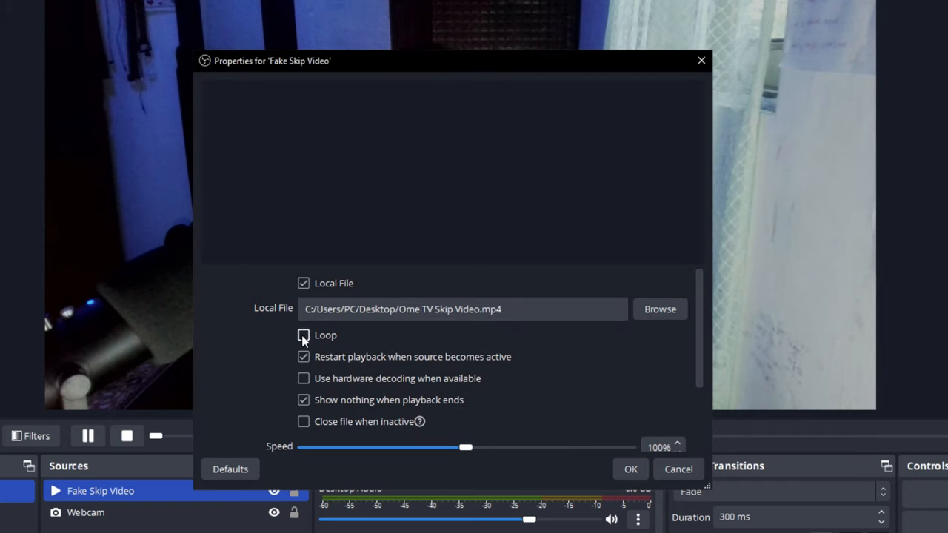
left_click(303, 335)
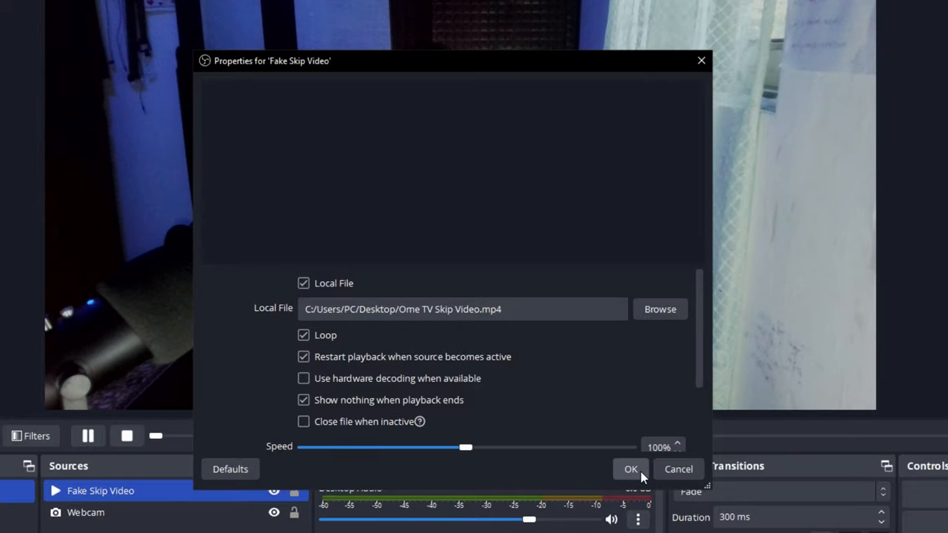
left_click(631, 468)
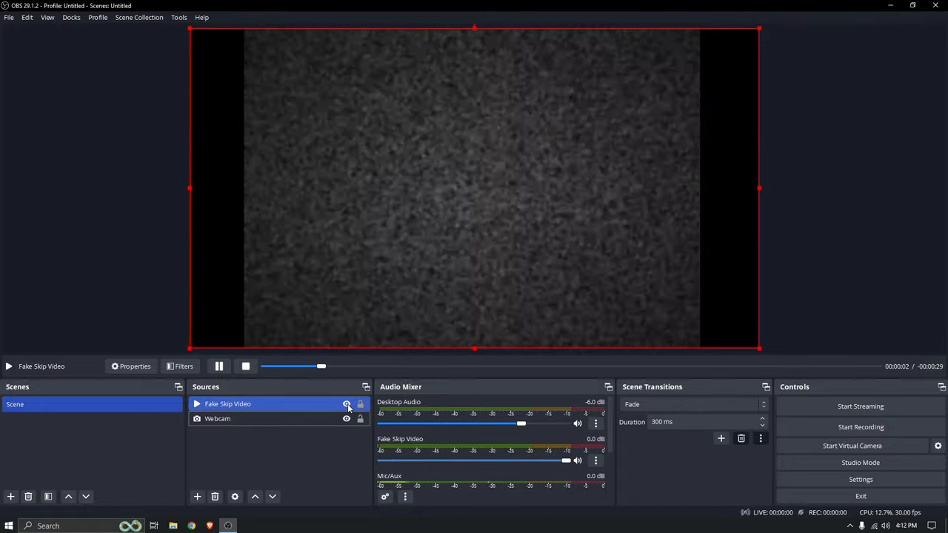
Toggle the Fake Skip Video source's visibility off and on to test the fake skip.
left_click(346, 405)
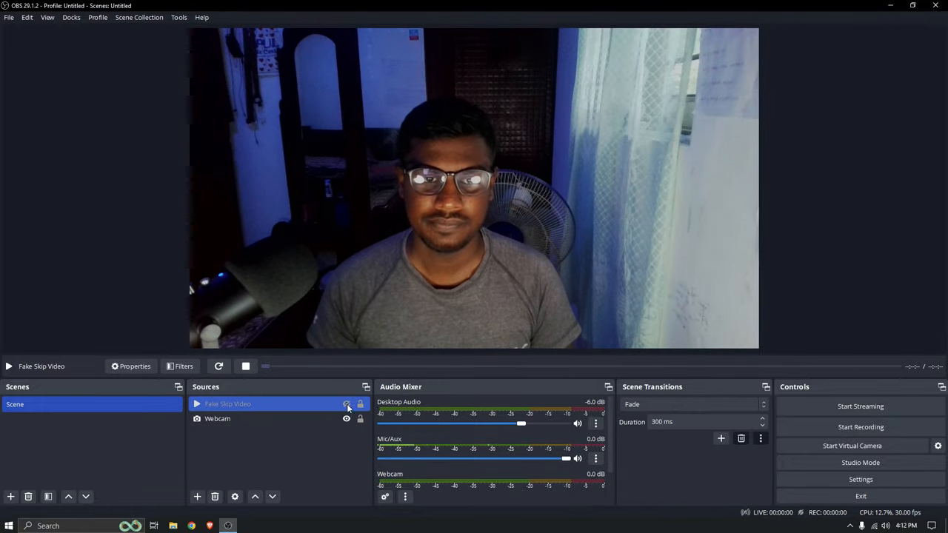
left_click(347, 403)
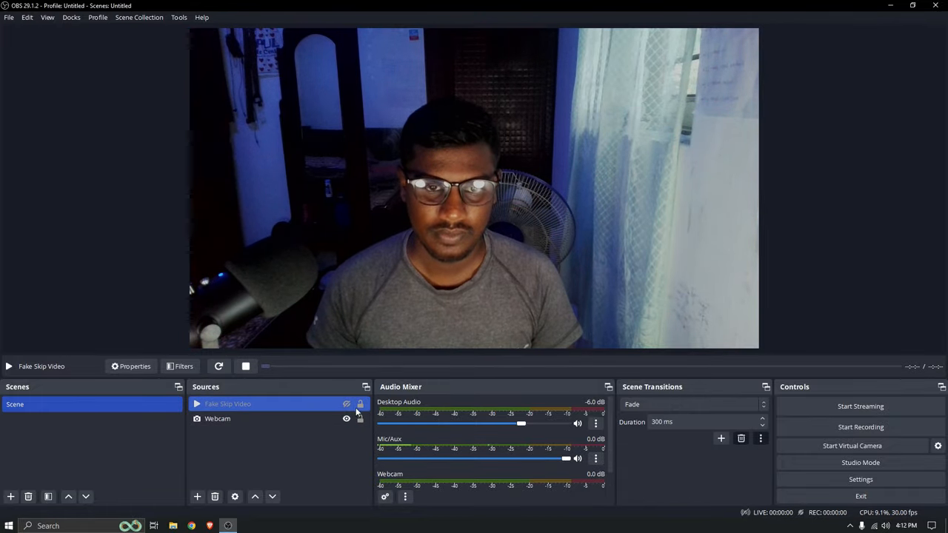
left_click(347, 403)
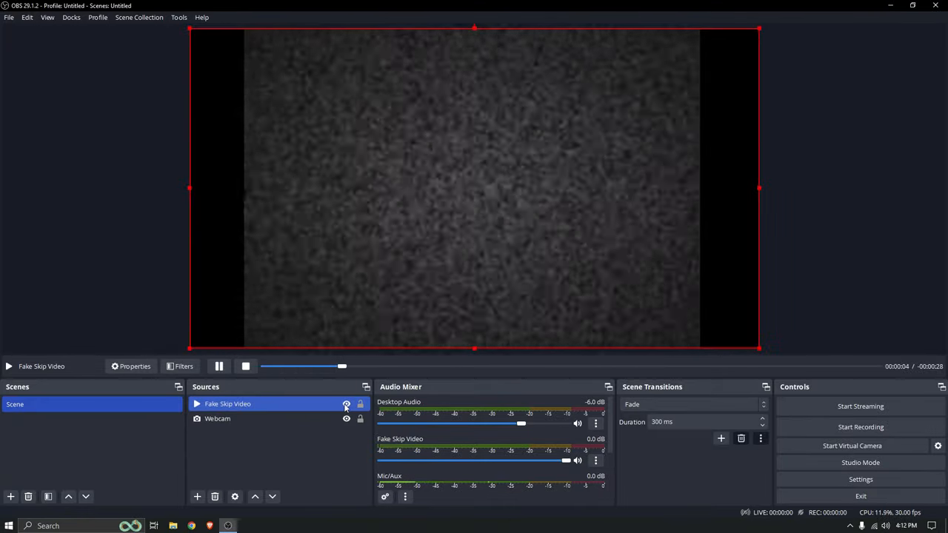
left_click(347, 403)
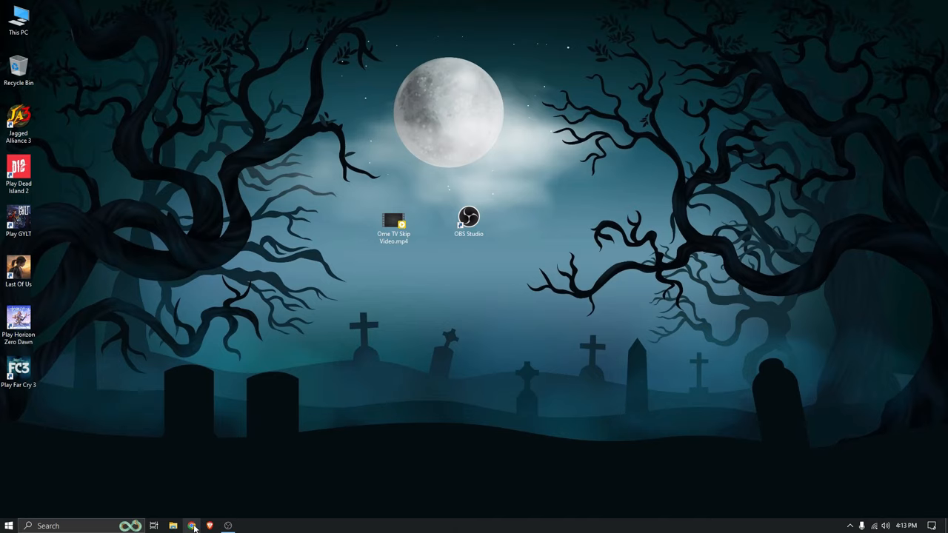
In Chrome Settings, search 'camera' and reach the Camera site settings page.
left_click(193, 526)
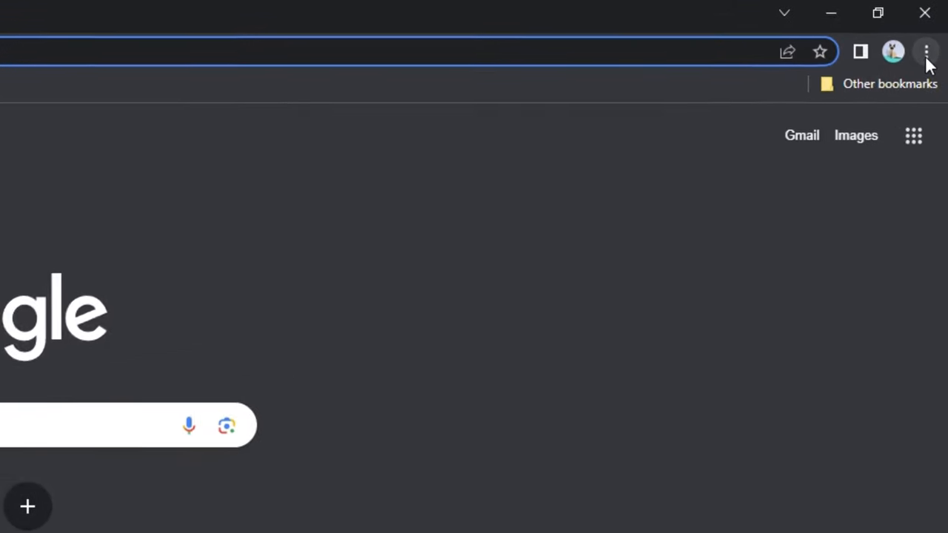
left_click(926, 51)
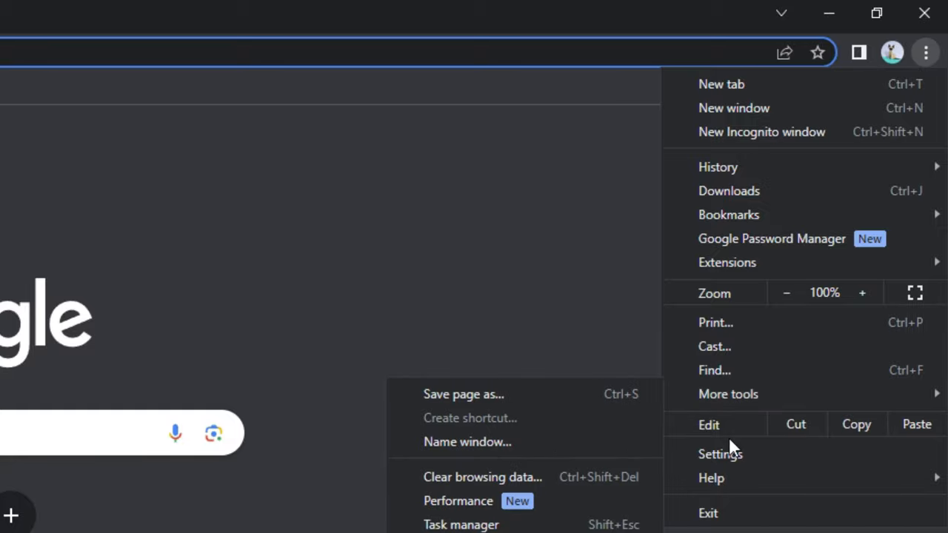
left_click(720, 453)
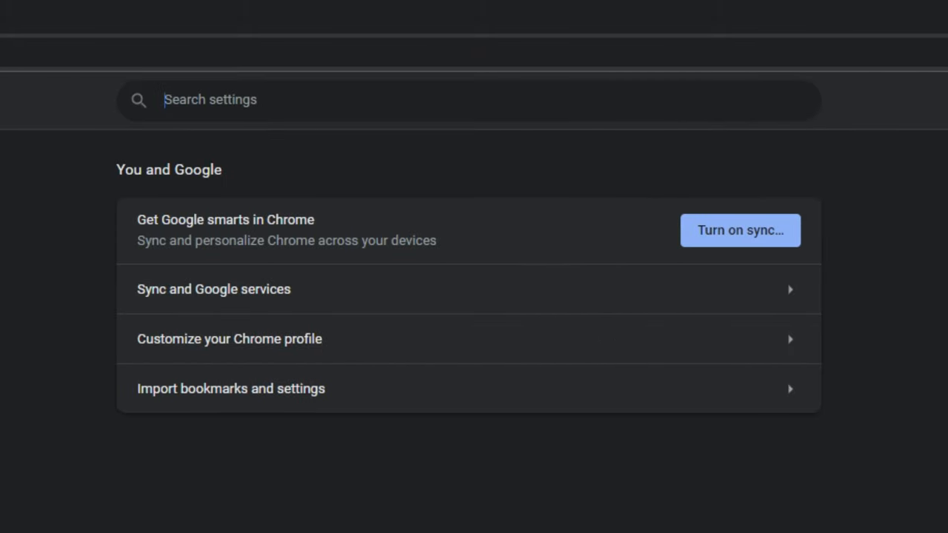
type("camer")
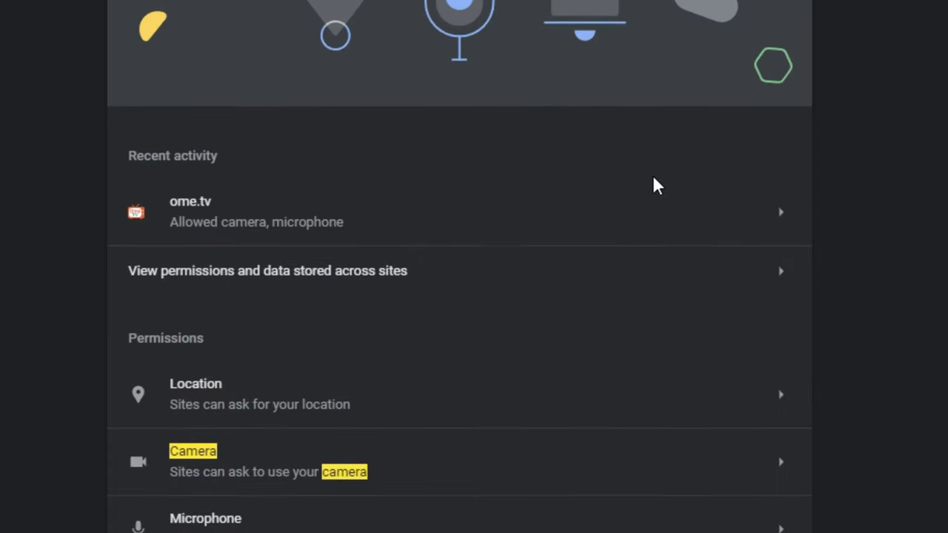
scroll("down", 3)
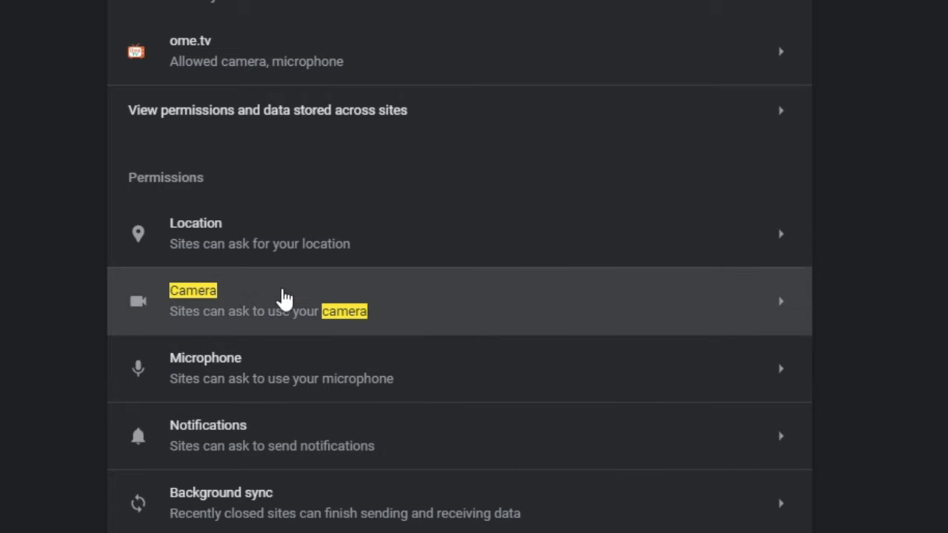
left_click(297, 299)
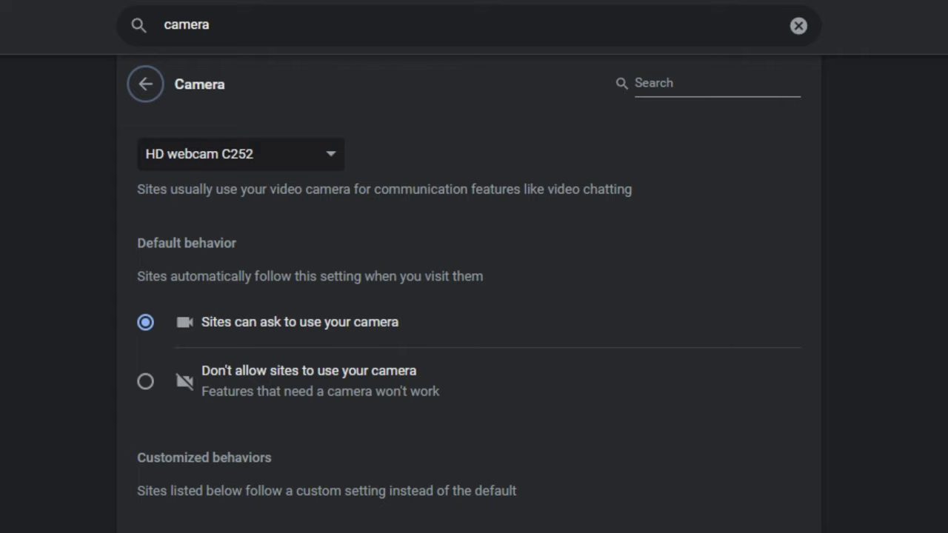
mouse_move(335, 157)
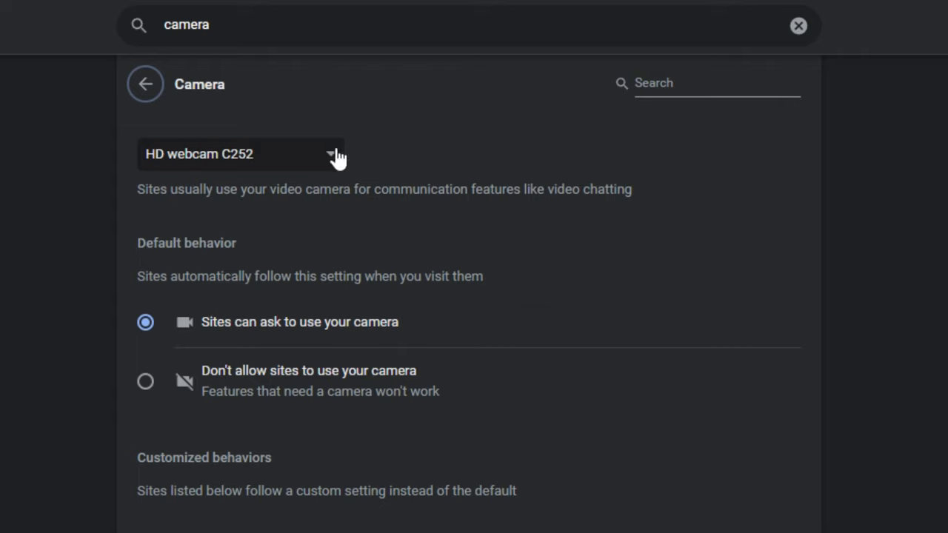
Choose HD webcam C252 from Chrome's camera dropdown.
left_click(332, 154)
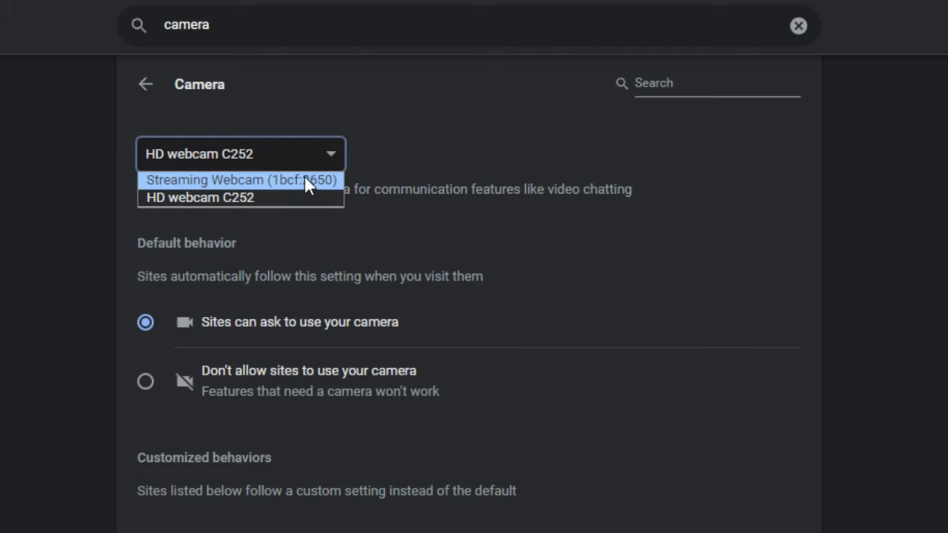
mouse_move(311, 198)
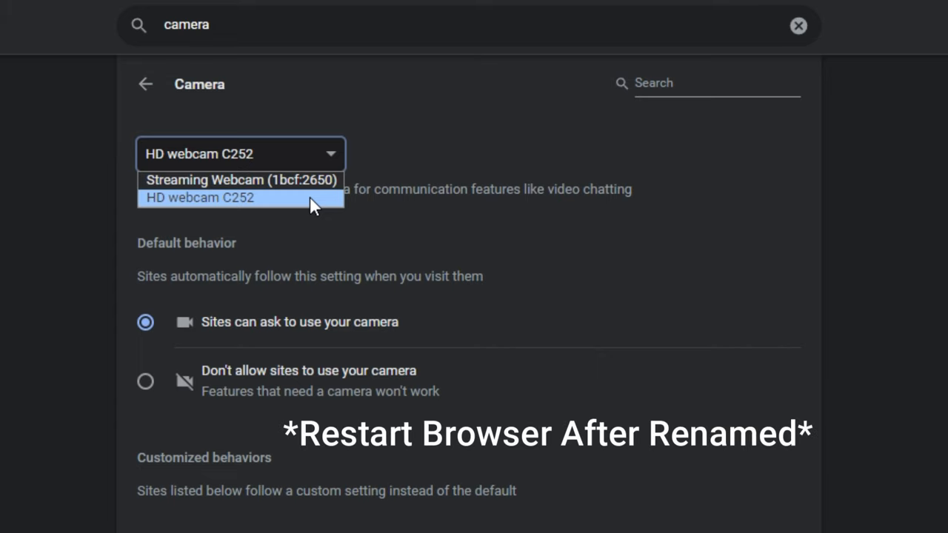
left_click(200, 197)
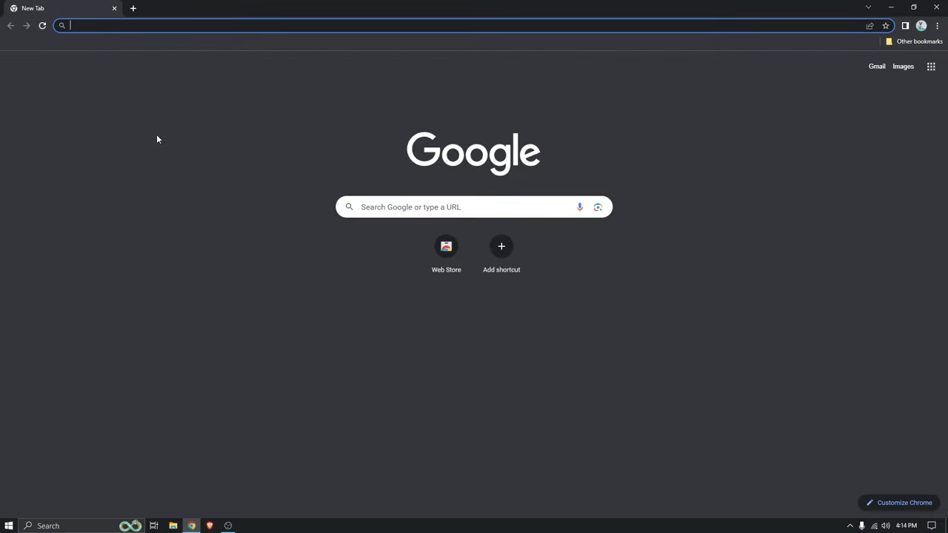
Go to ome.tv and confirm its camera and microphone permissions with Streaming Webcam.
type("ome")
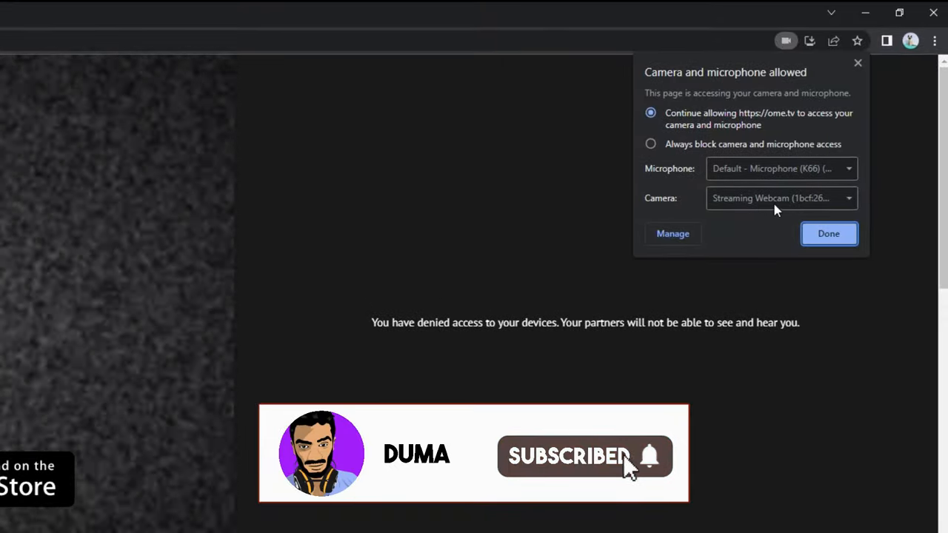
mouse_move(744, 214)
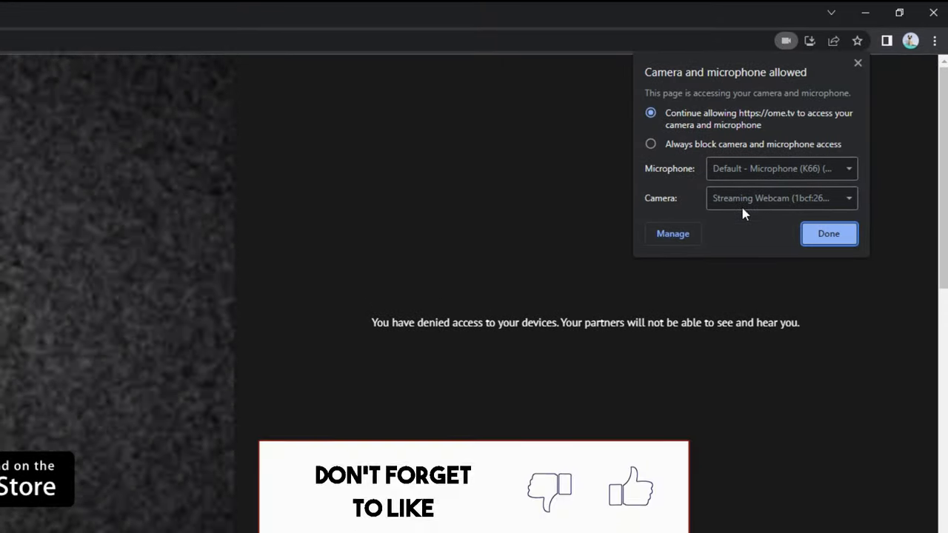
left_click(828, 234)
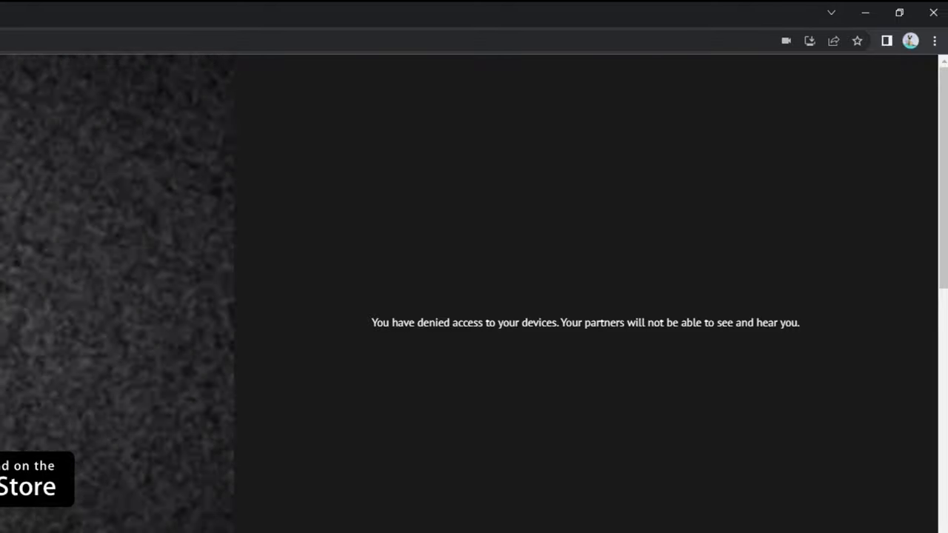
left_click(933, 12)
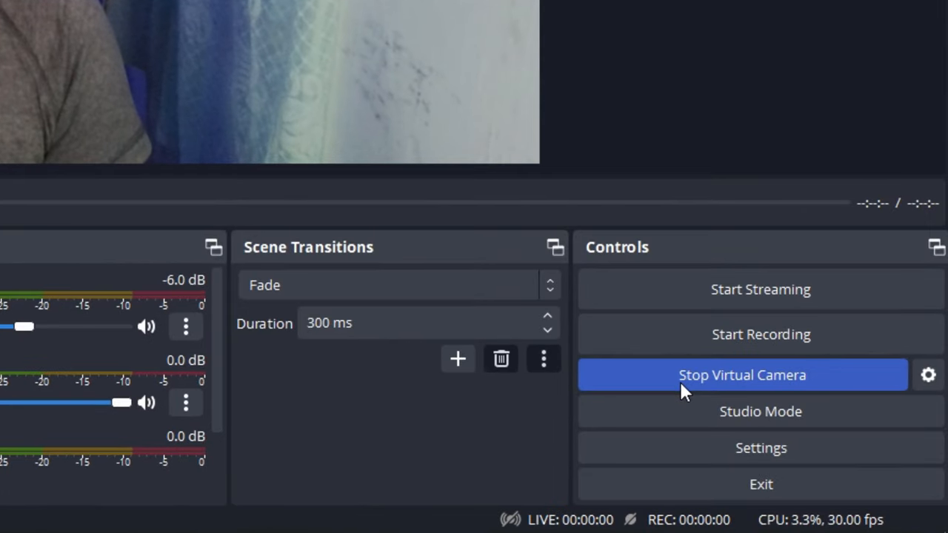
Stop the OBS virtual camera output.
left_click(742, 375)
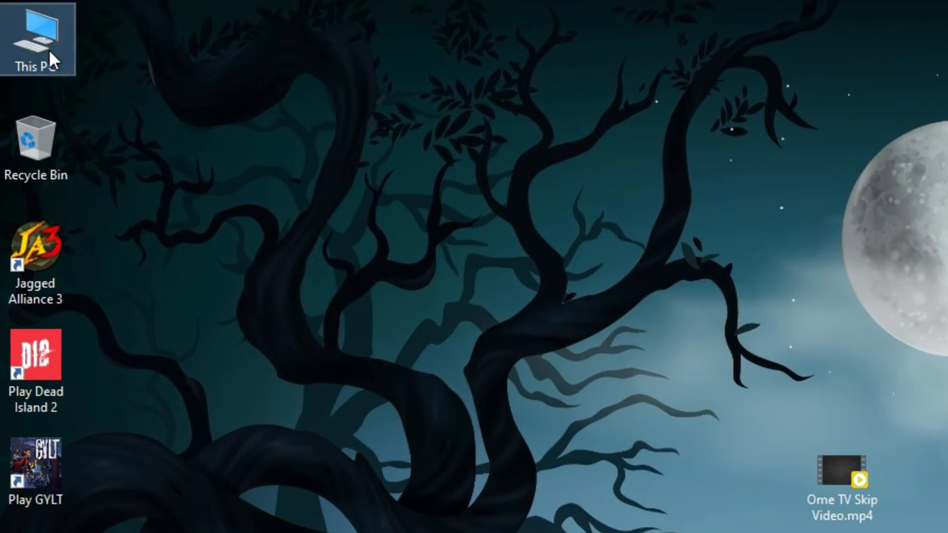
mouse_move(125, 116)
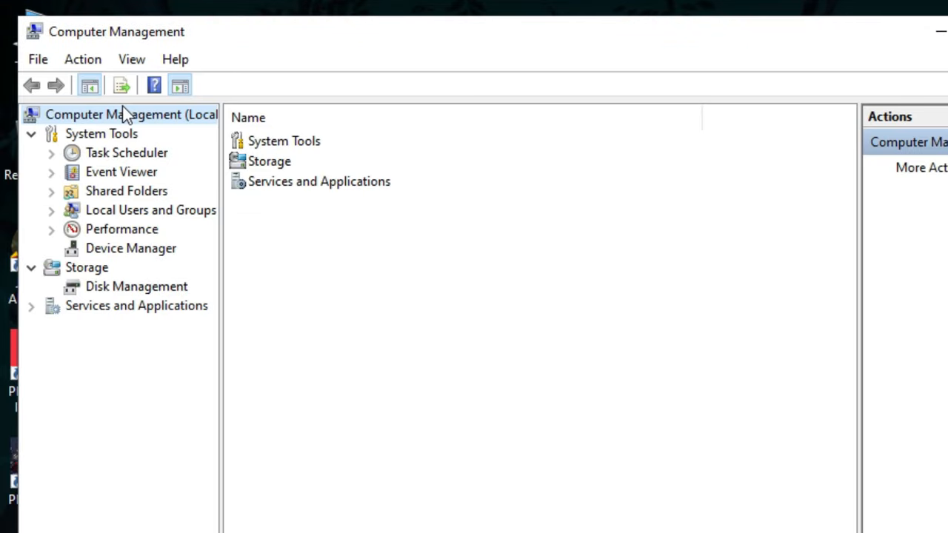
mouse_move(116, 141)
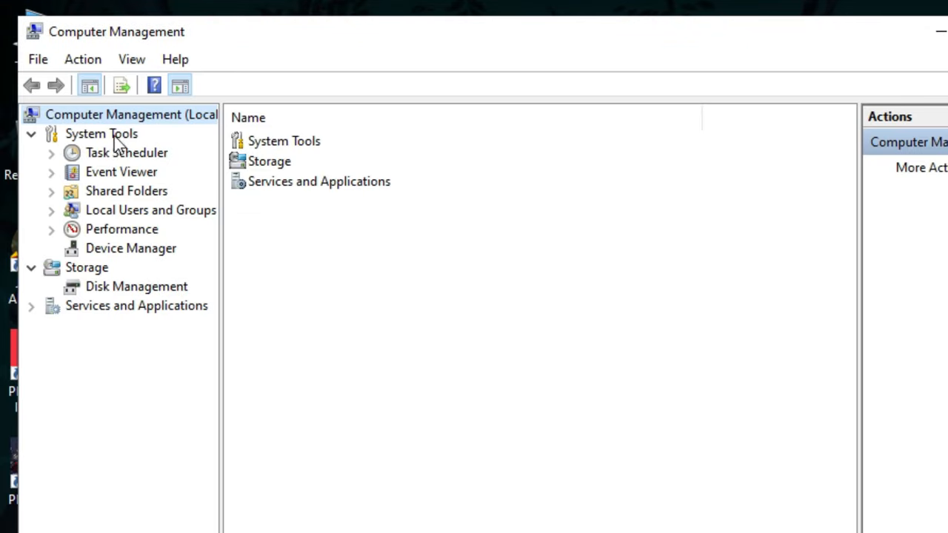
In Device Manager under Cameras, disable the Streaming Webcam device.
left_click(130, 248)
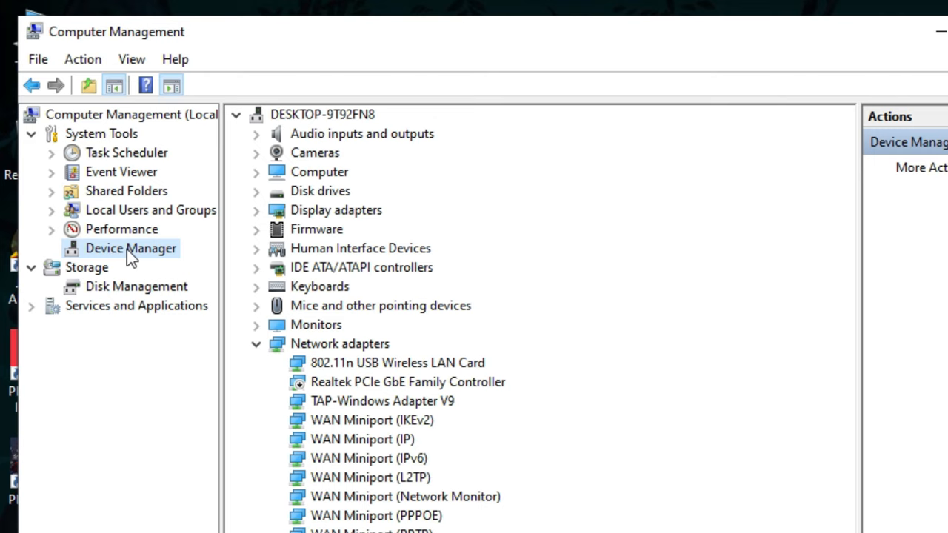
mouse_move(264, 164)
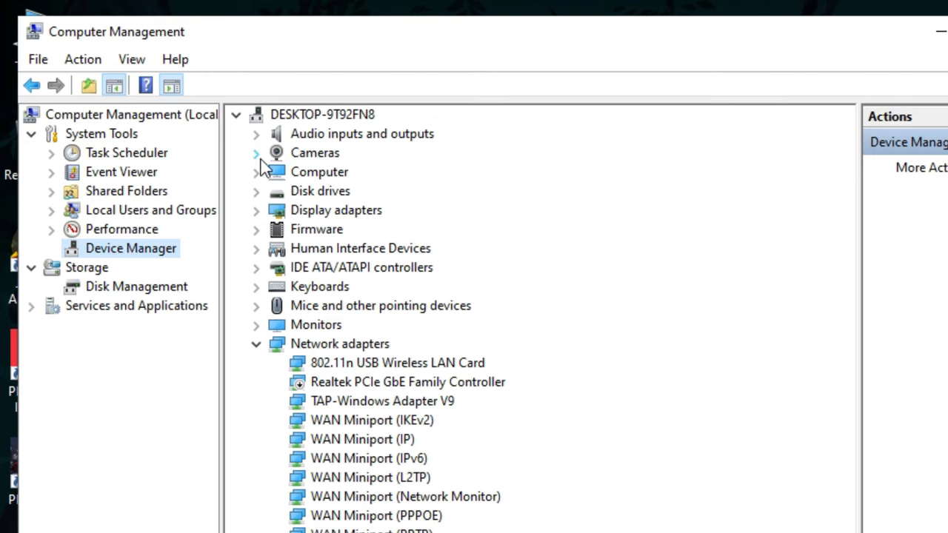
left_click(255, 152)
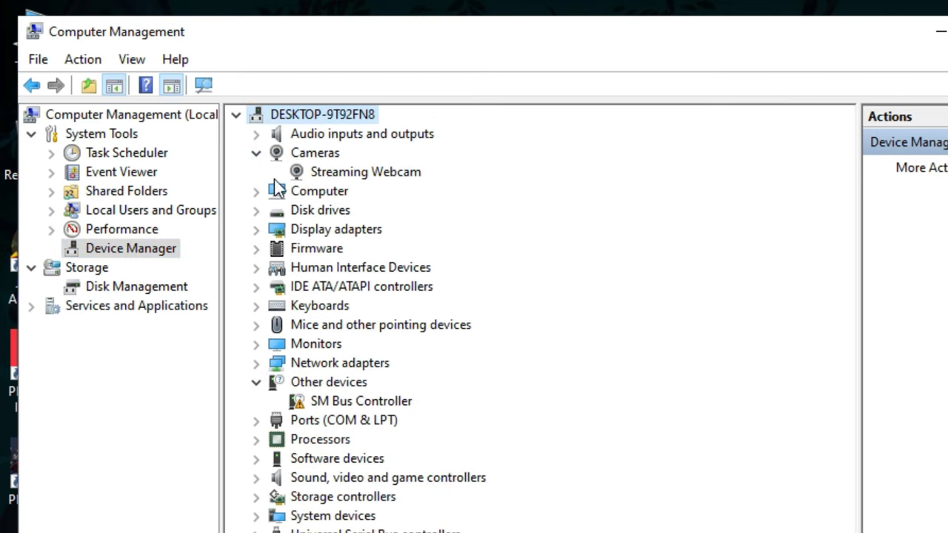
mouse_move(361, 181)
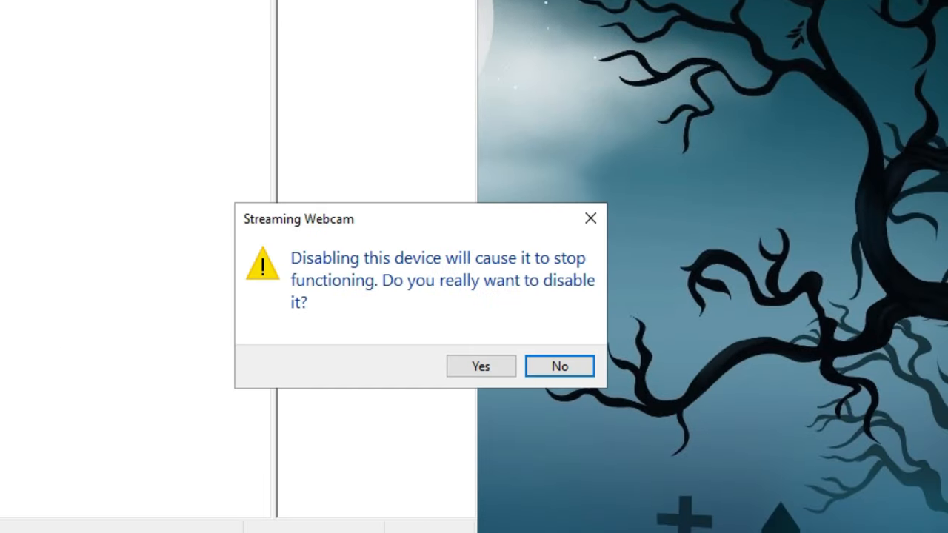
left_click(480, 366)
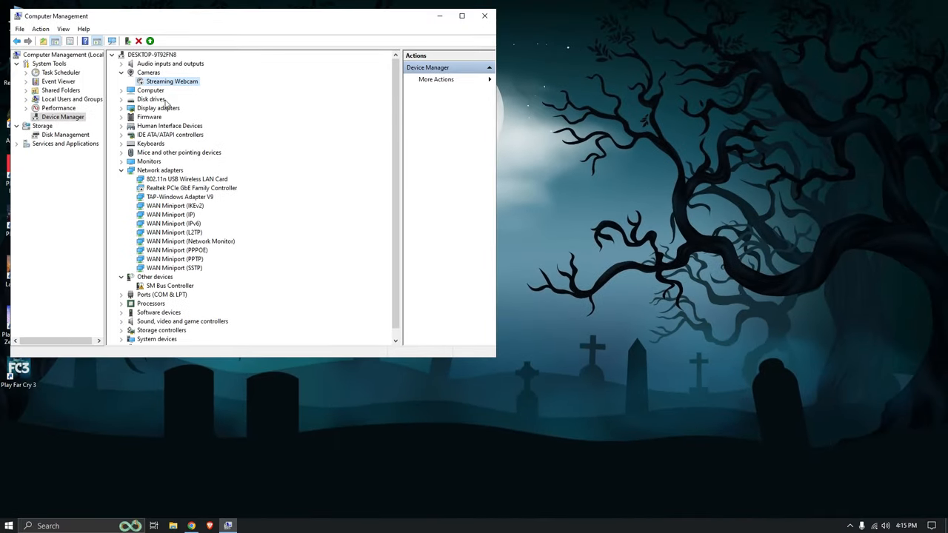
mouse_move(193, 526)
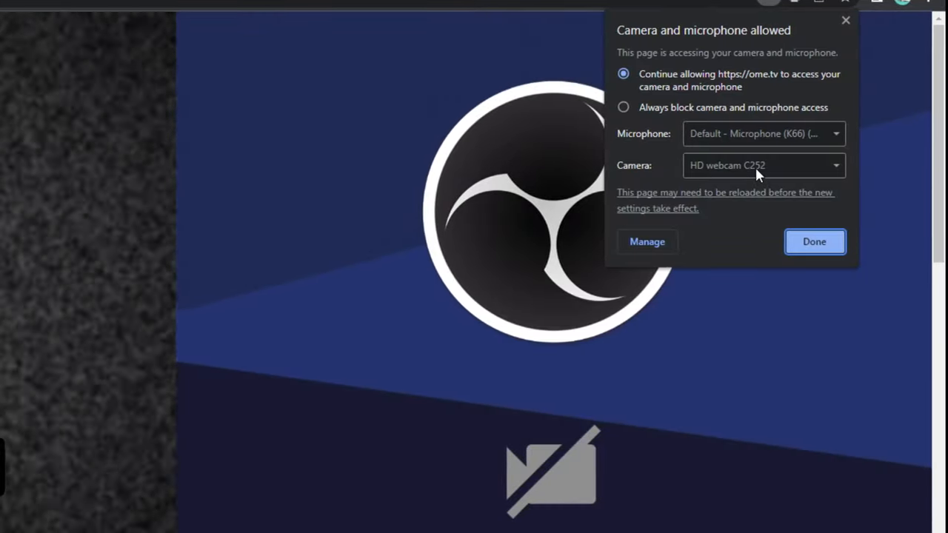
Check OmeTV's site camera dropdown, now showing HD webcam C252.
left_click(815, 241)
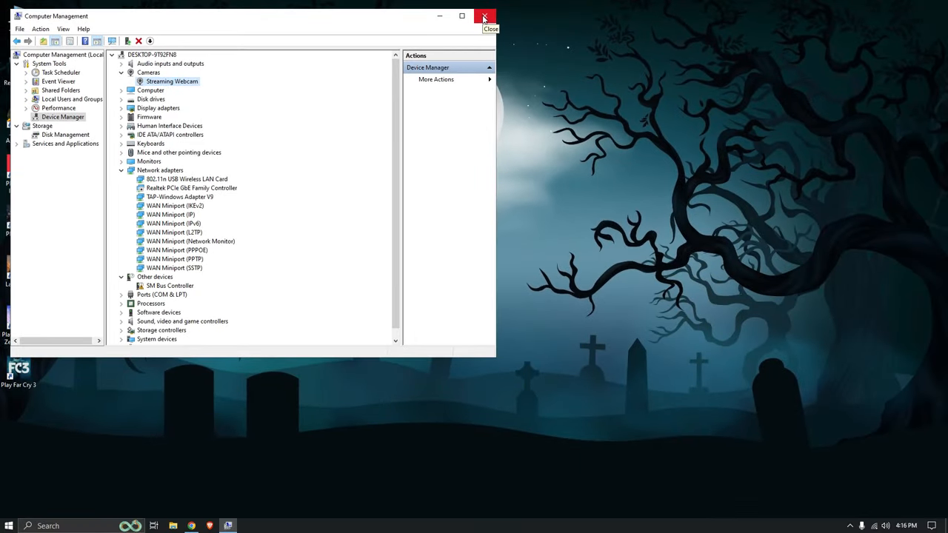
Close Computer Management and relaunch OBS Studio from its desktop shortcut.
left_click(484, 14)
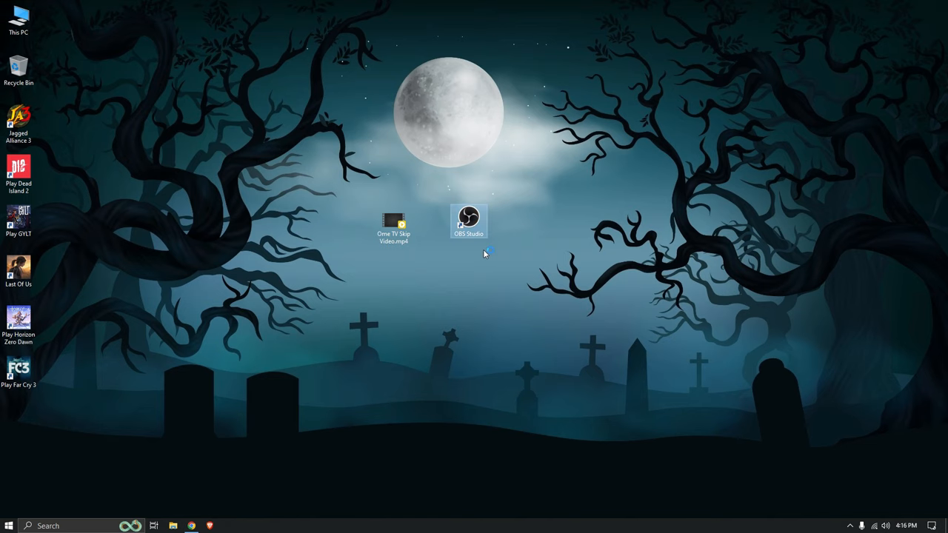
double_click(468, 219)
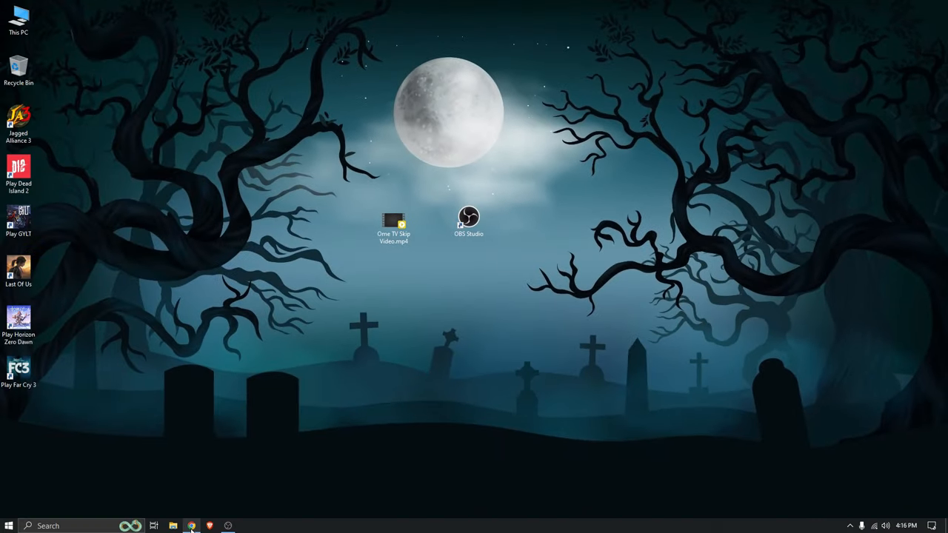
Start the Virtual Camera and make the Fake Skip Video source visible so its static feeds OmeTV.
left_click(191, 526)
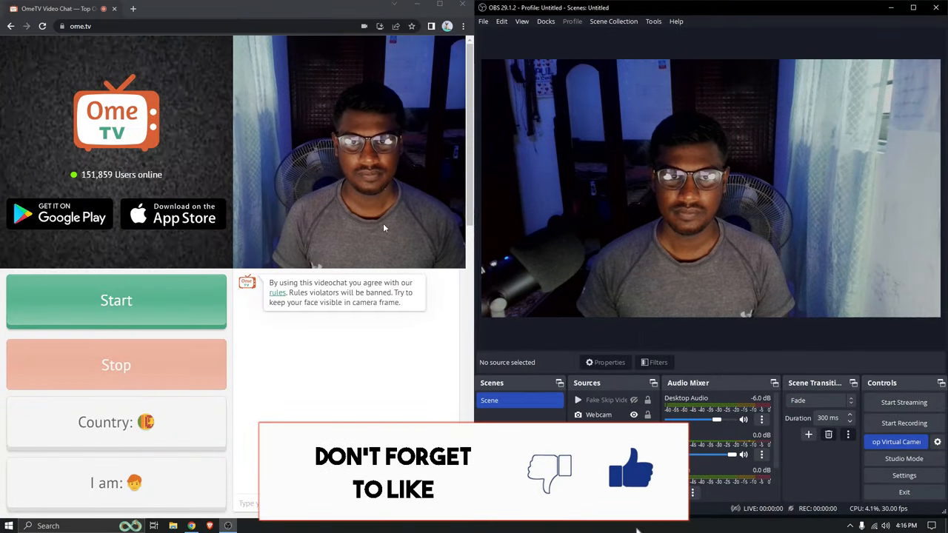
left_click(605, 400)
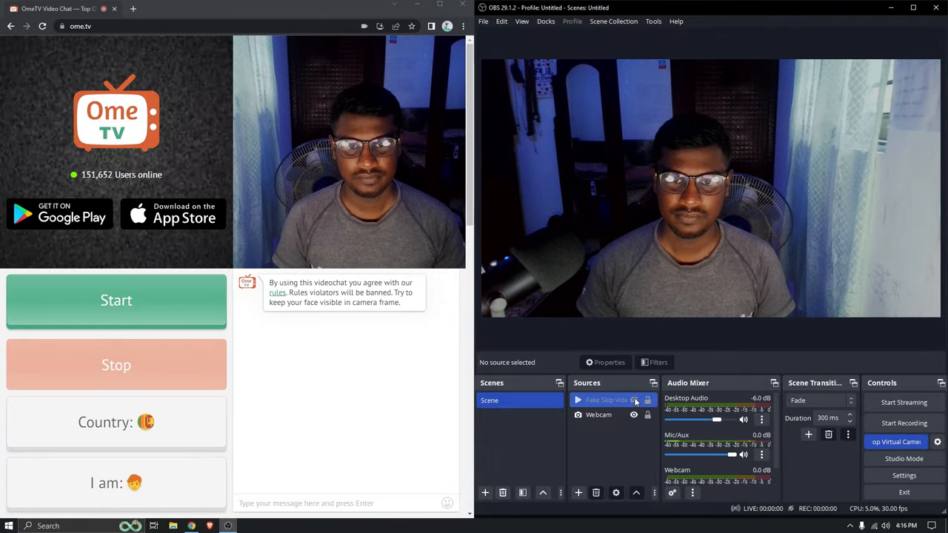
left_click(635, 400)
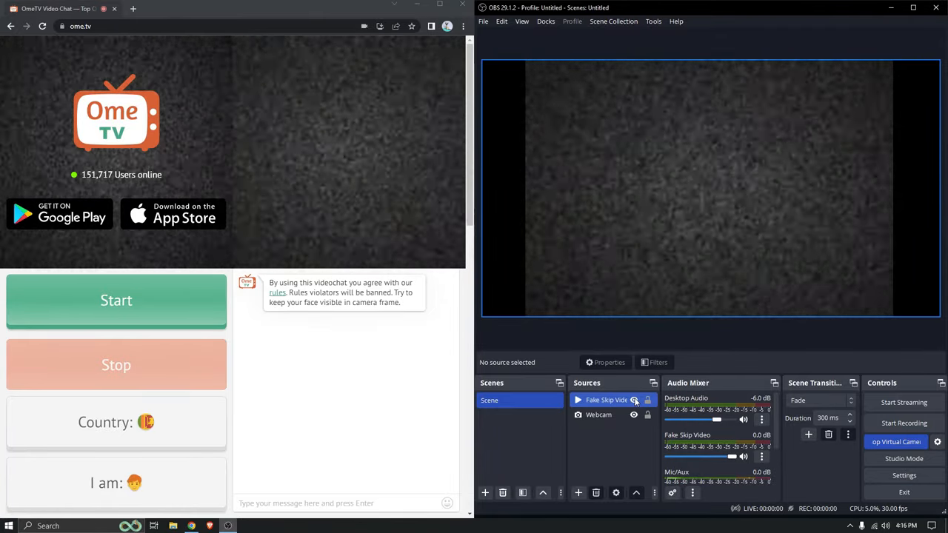